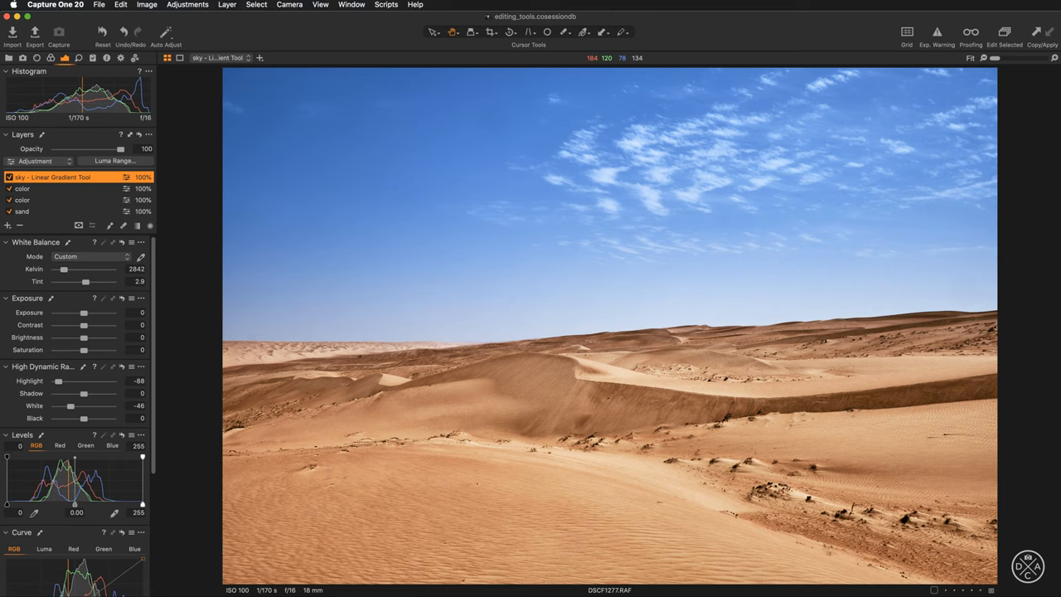
mouse_move(431, 423)
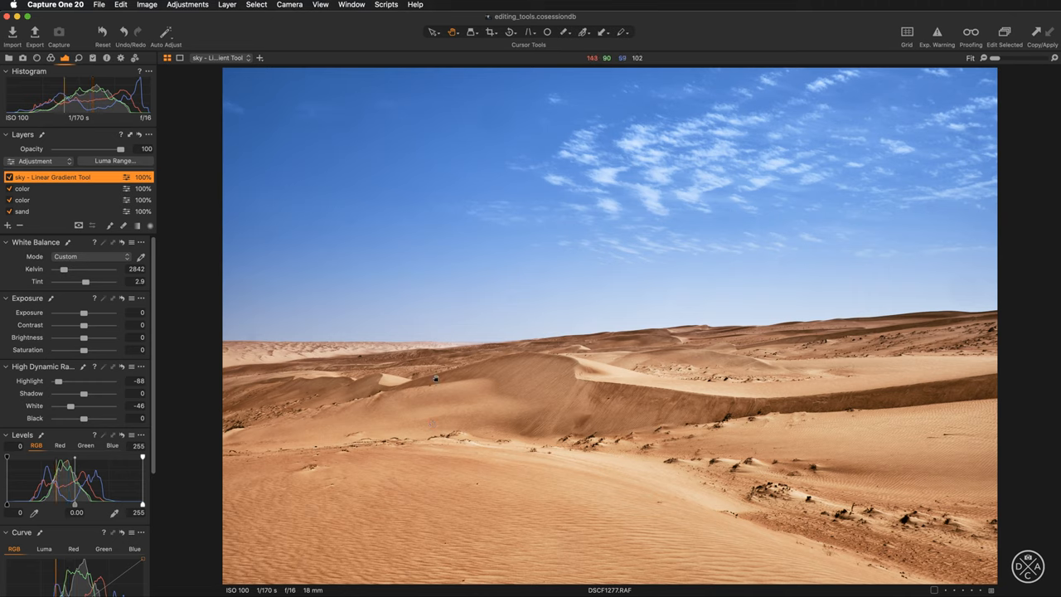
mouse_move(417, 373)
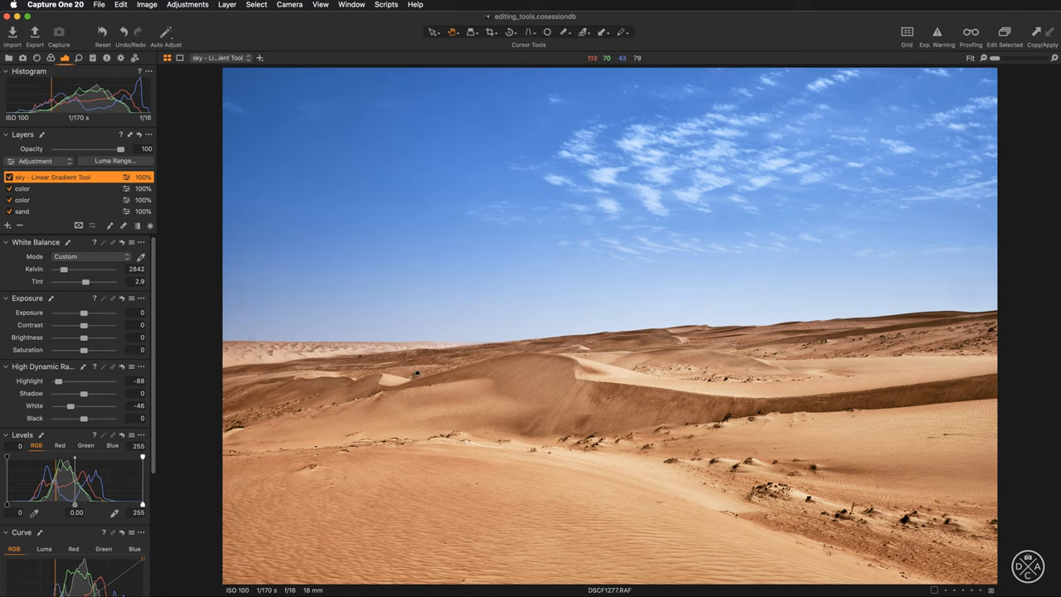
mouse_move(491, 378)
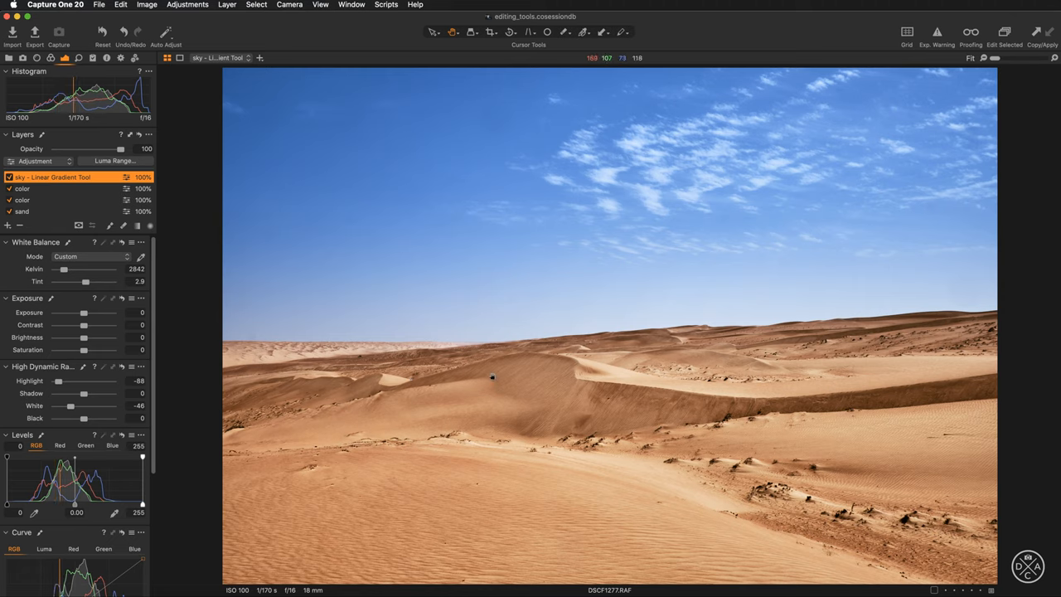
mouse_move(492, 376)
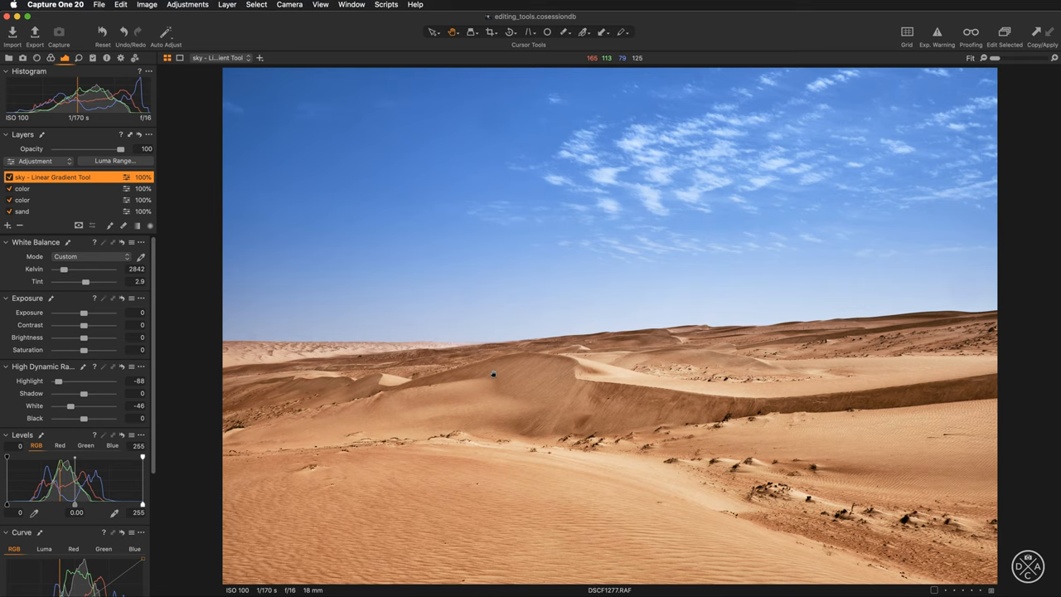
mouse_move(457, 346)
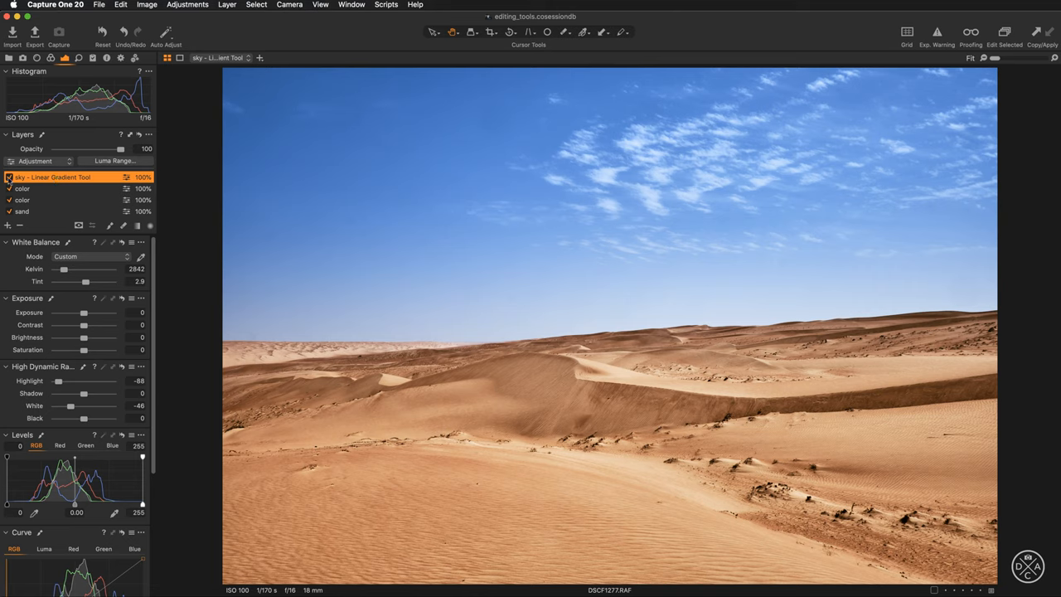
- Switch off the sky Linear Gradient layer after previewing its mask, and zoom back to Fit
left_click(9, 176)
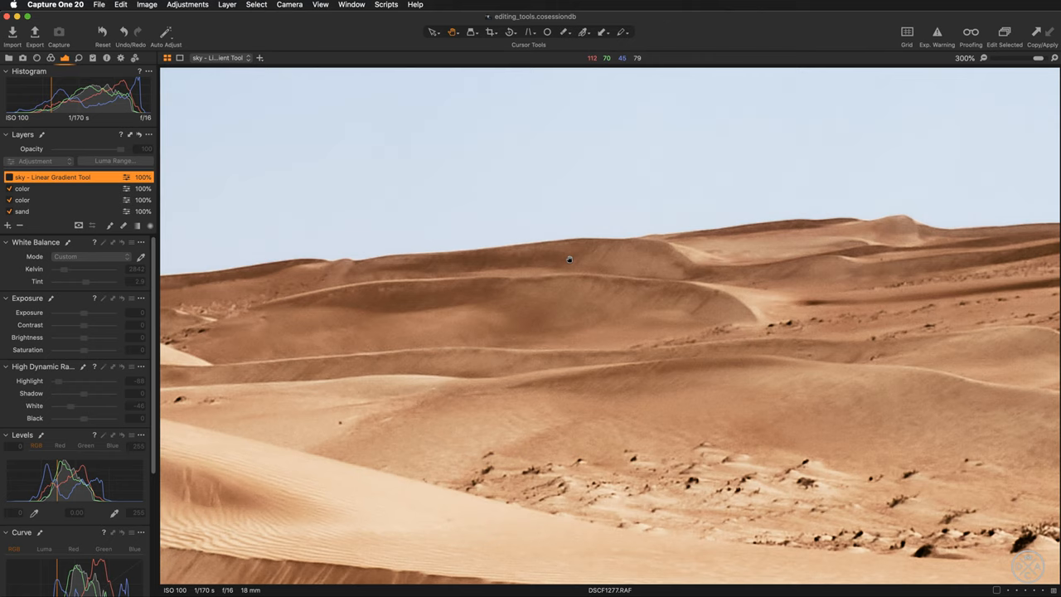
mouse_move(334, 266)
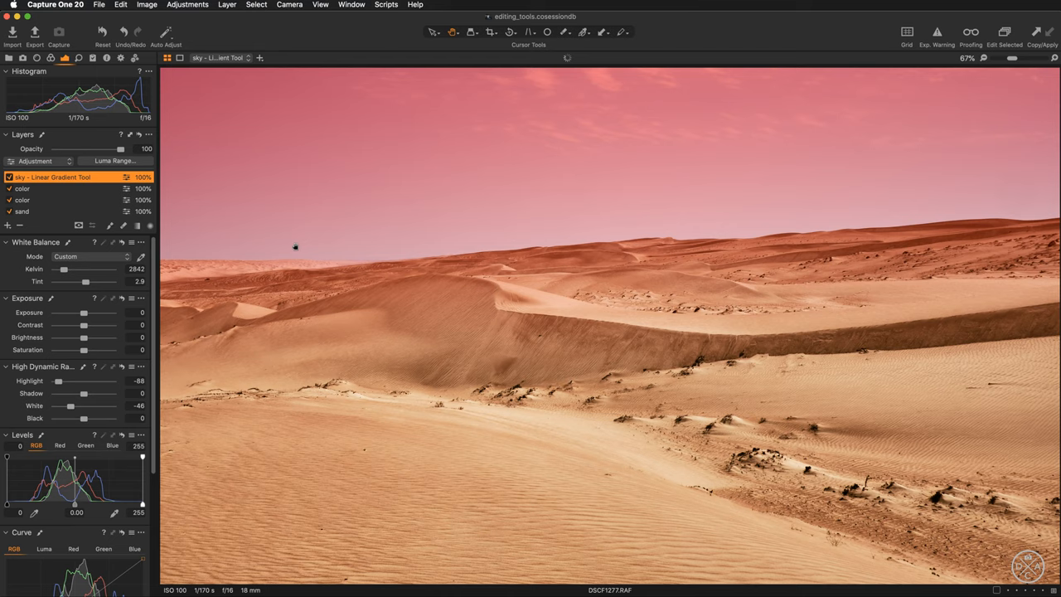
mouse_move(233, 258)
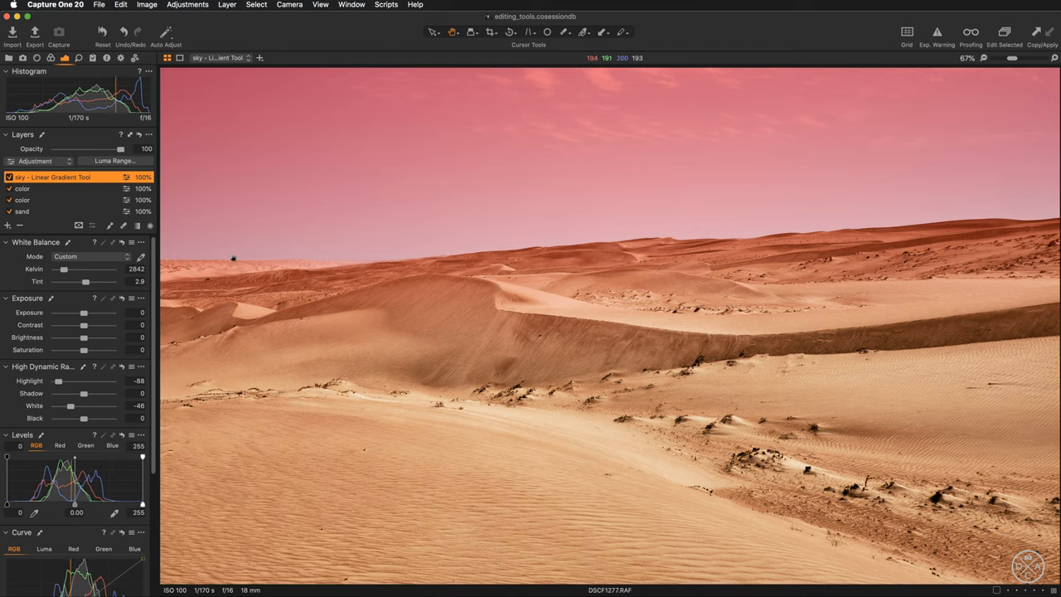
left_click(10, 176)
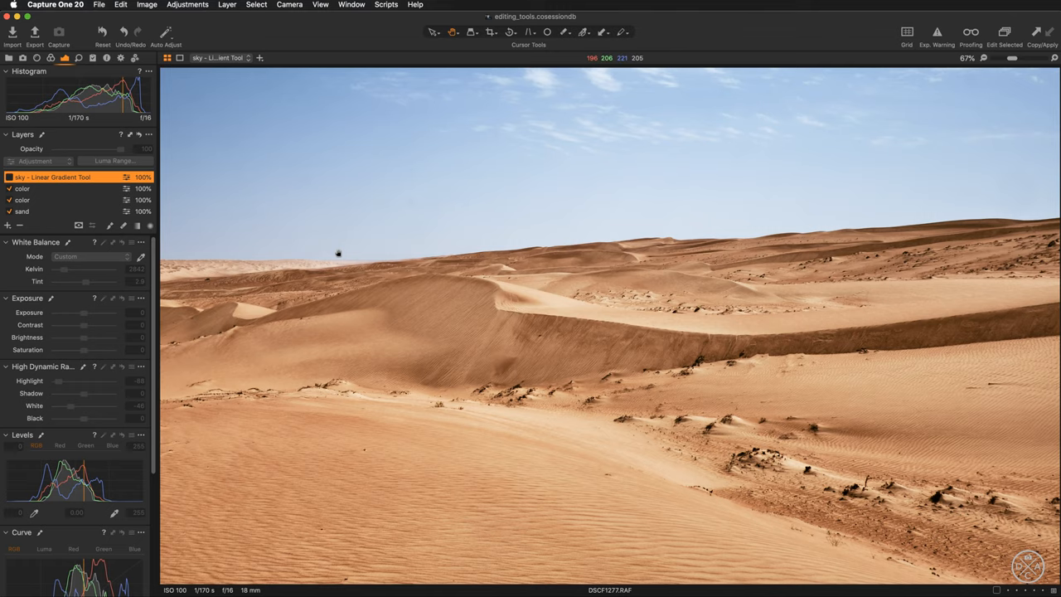
left_click(969, 58)
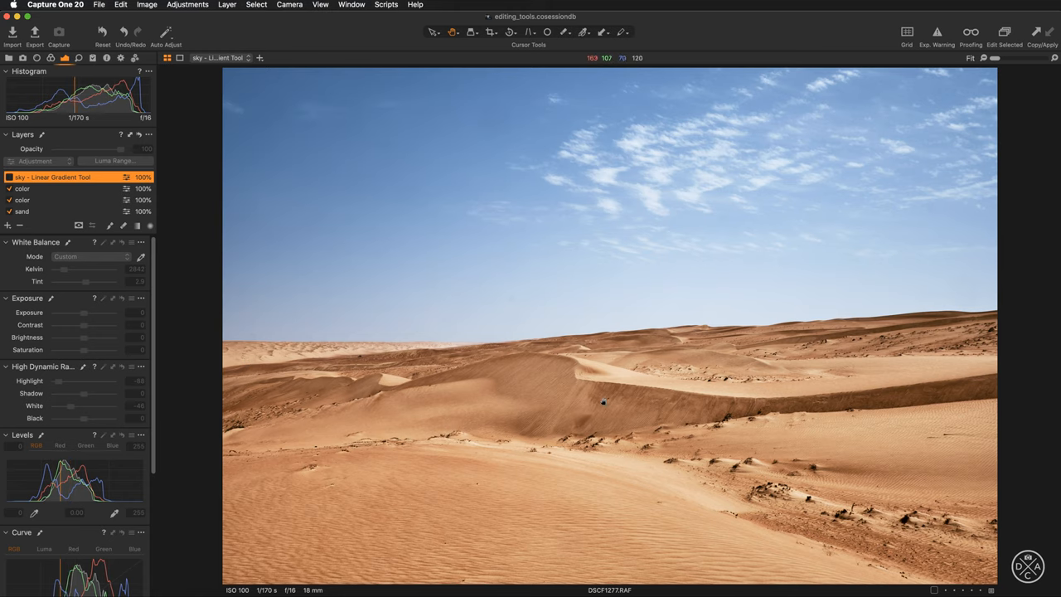
mouse_move(297, 301)
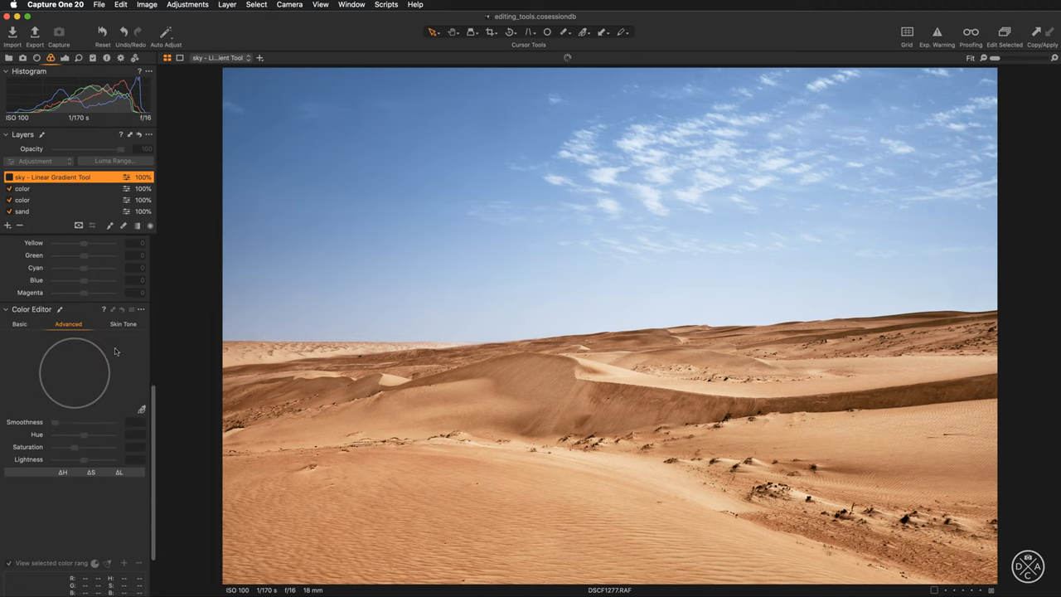
- Scroll down to the Color Editor's Advanced tab and select the top 'color' layer
scroll("down", 3)
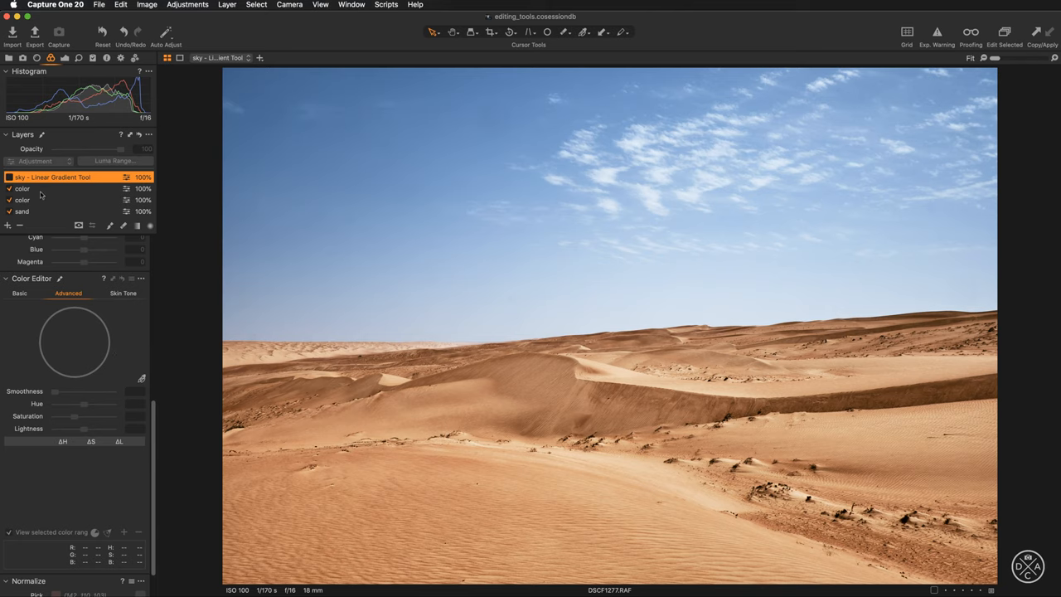
left_click(21, 188)
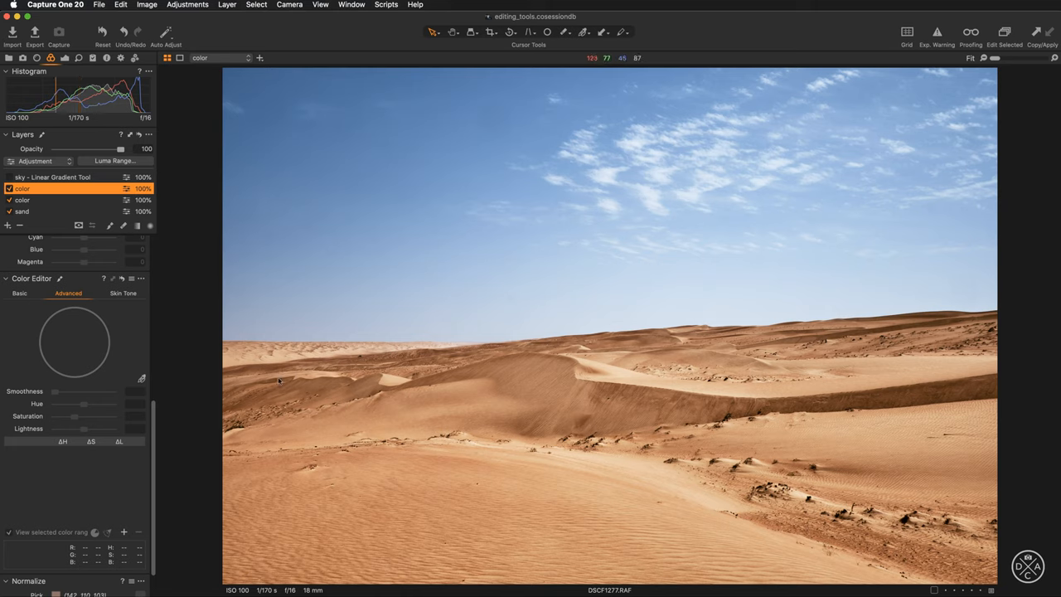
mouse_move(428, 409)
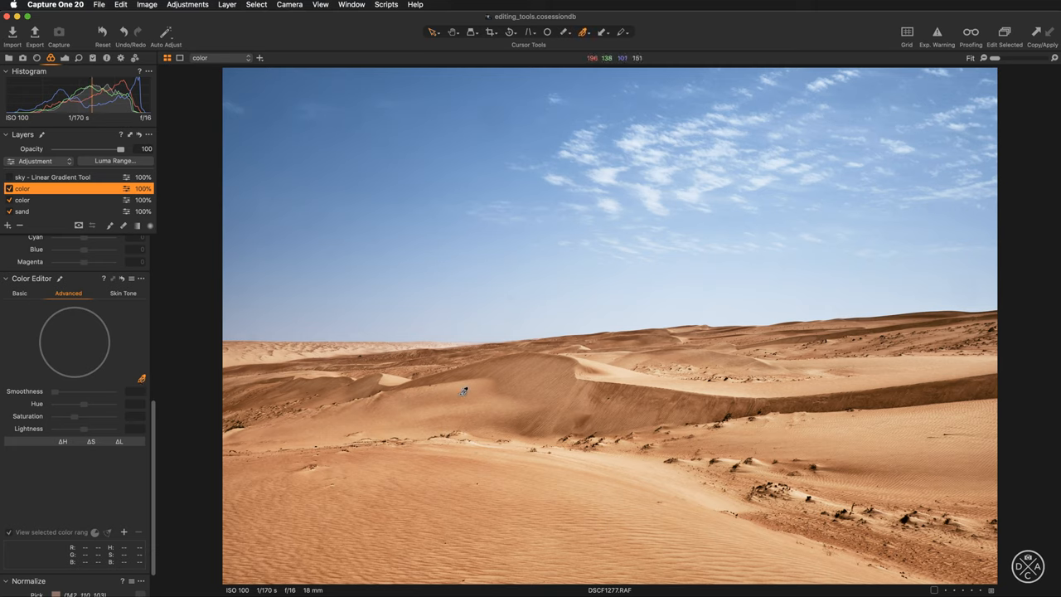
- Sample the orange sand tone on the dune with the Color Editor picker
left_click(464, 393)
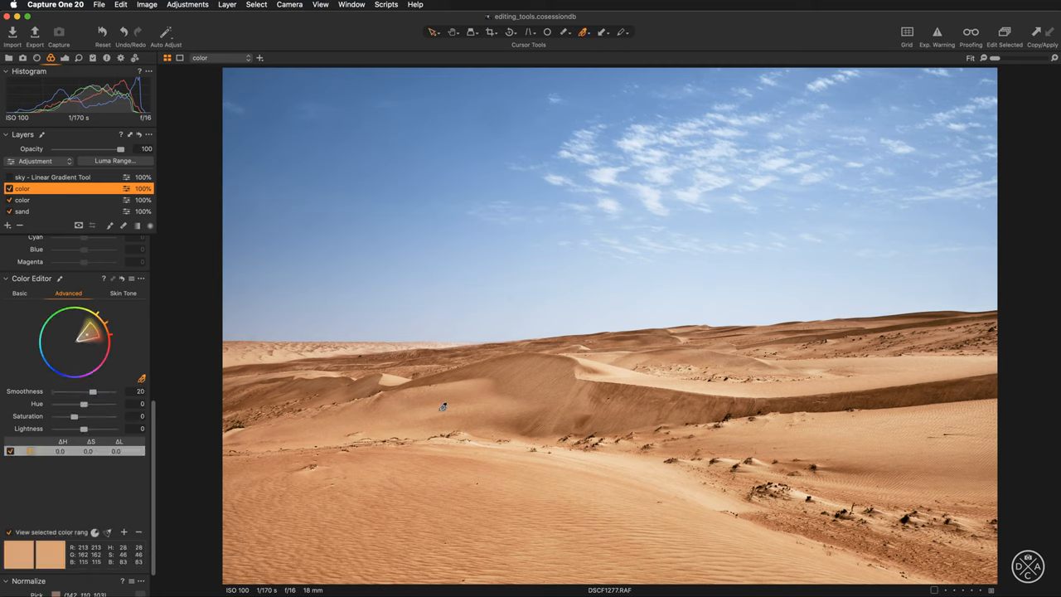
mouse_move(440, 411)
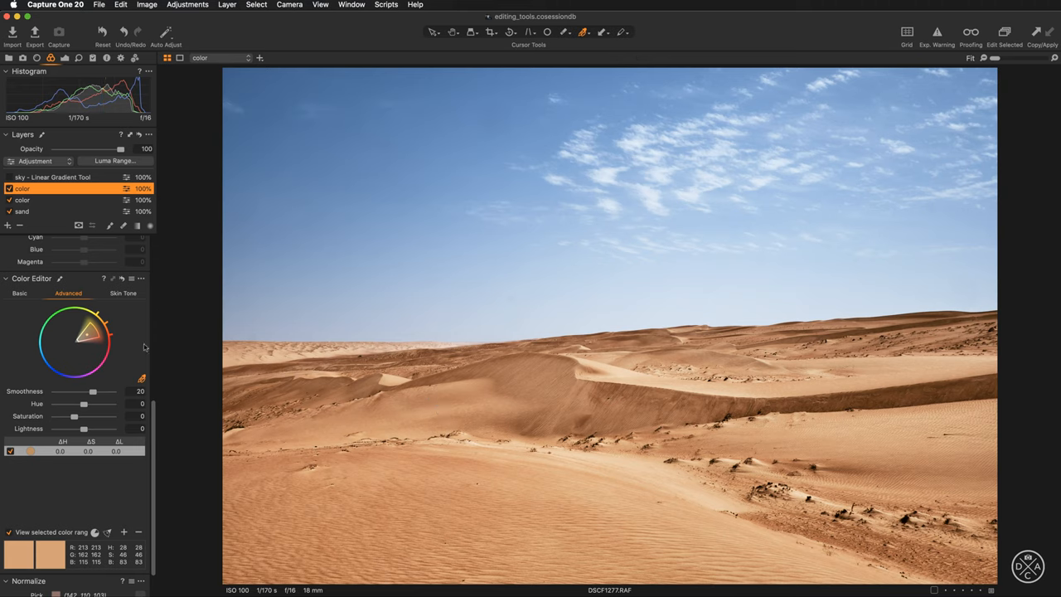
mouse_move(98, 339)
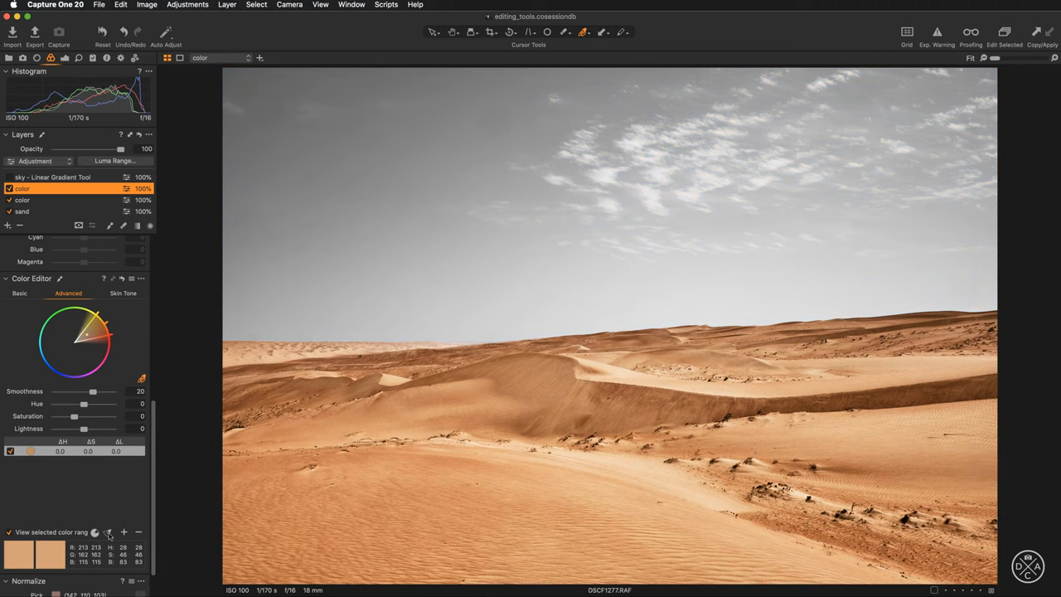
mouse_move(180, 374)
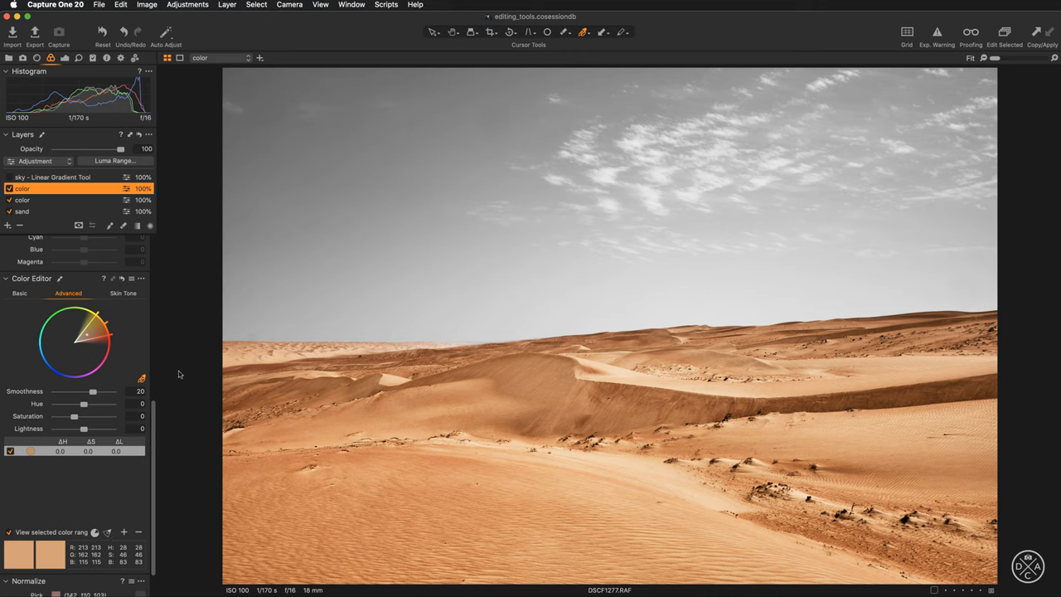
mouse_move(112, 336)
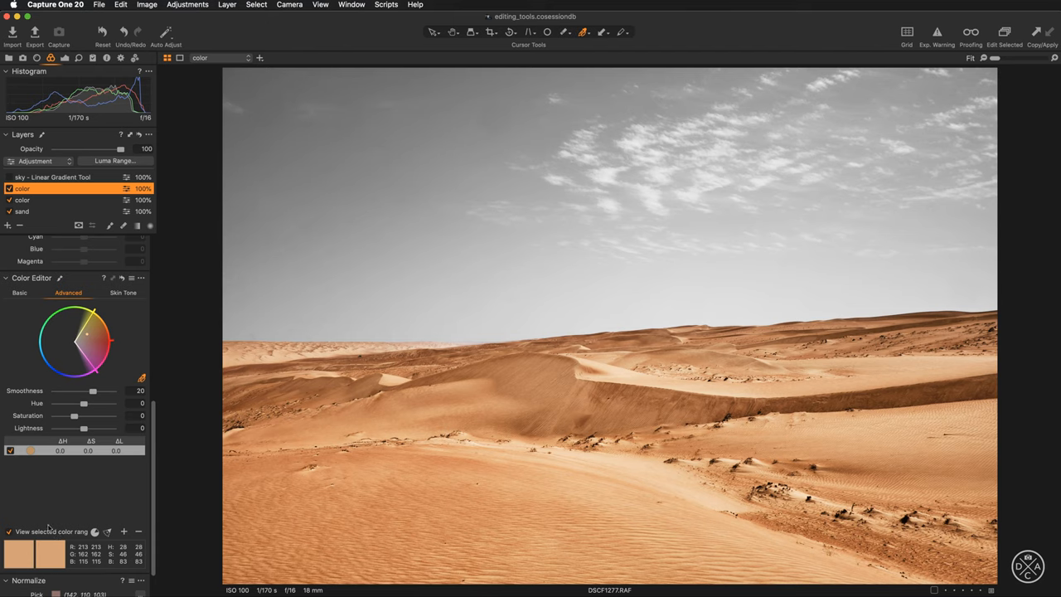
mouse_move(43, 516)
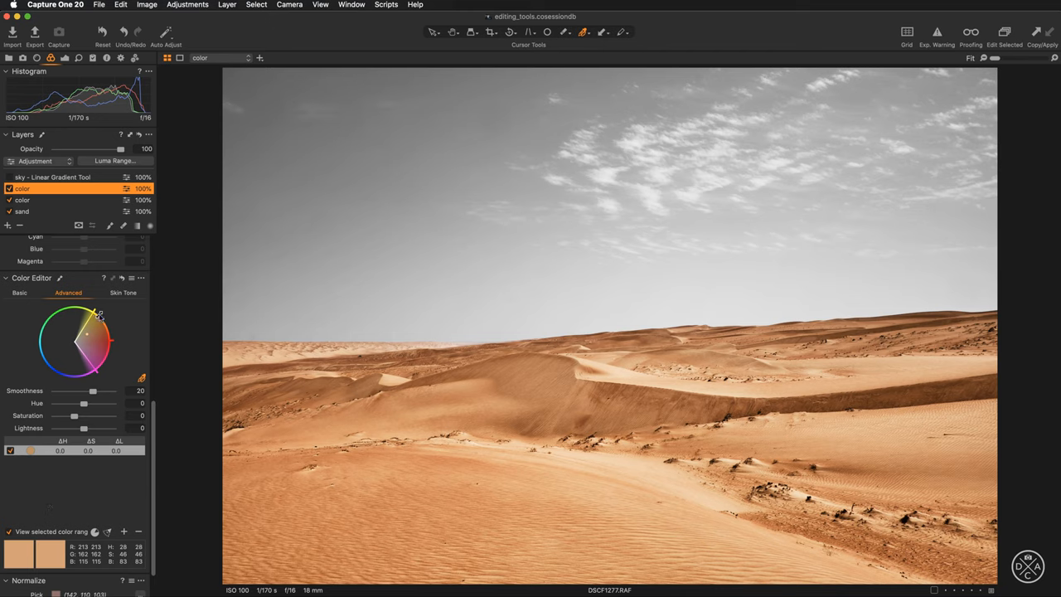
mouse_move(44, 343)
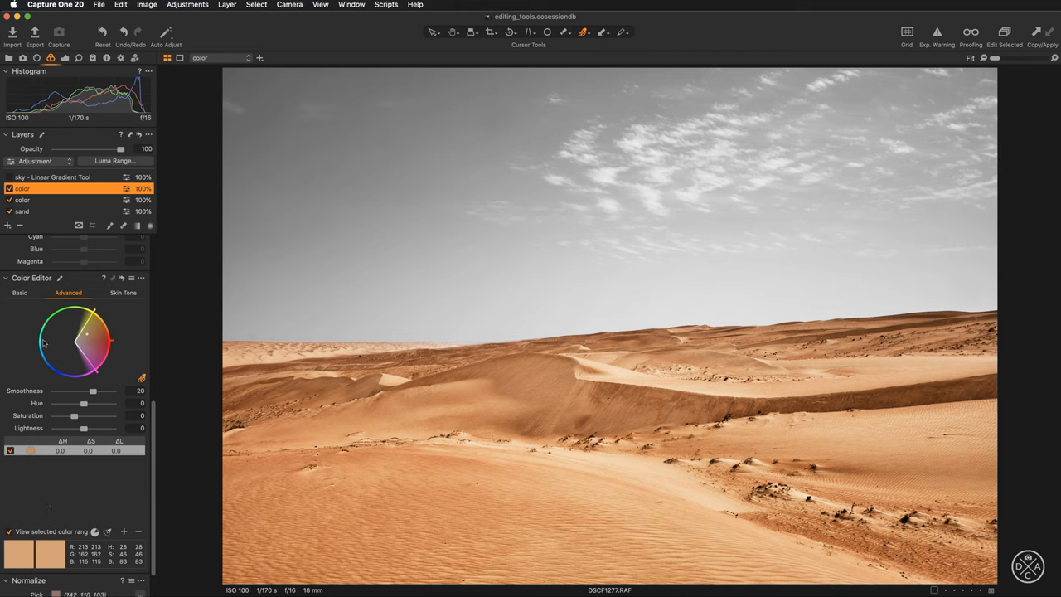
mouse_move(37, 497)
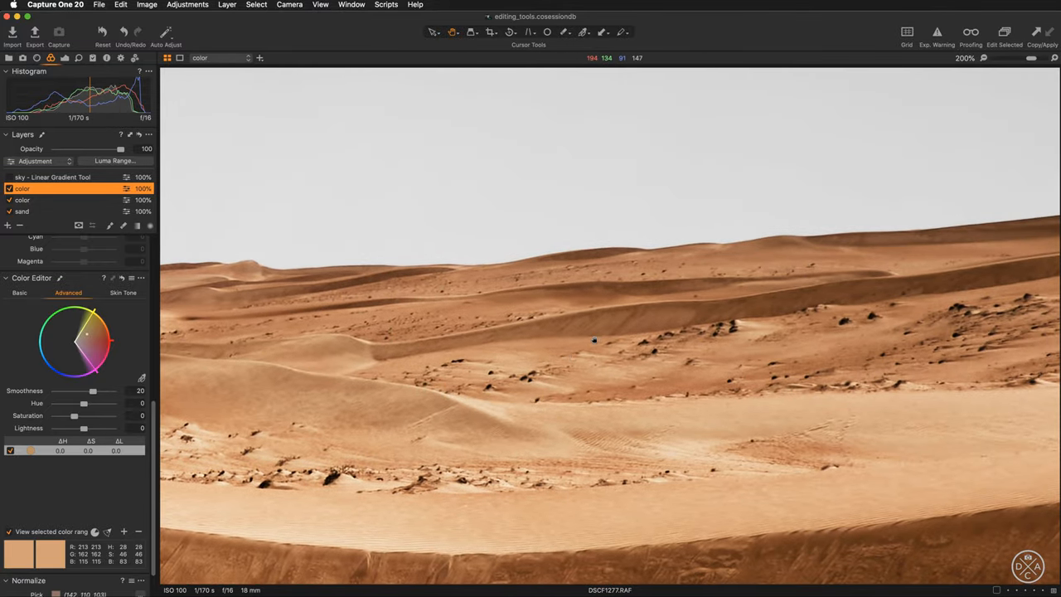
left_click(971, 58)
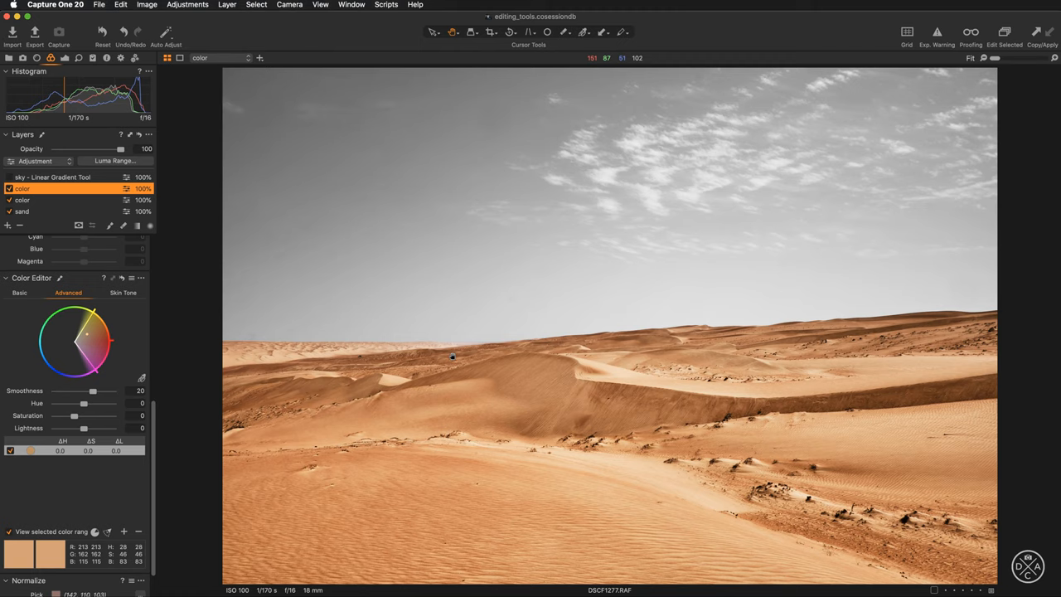
mouse_move(511, 355)
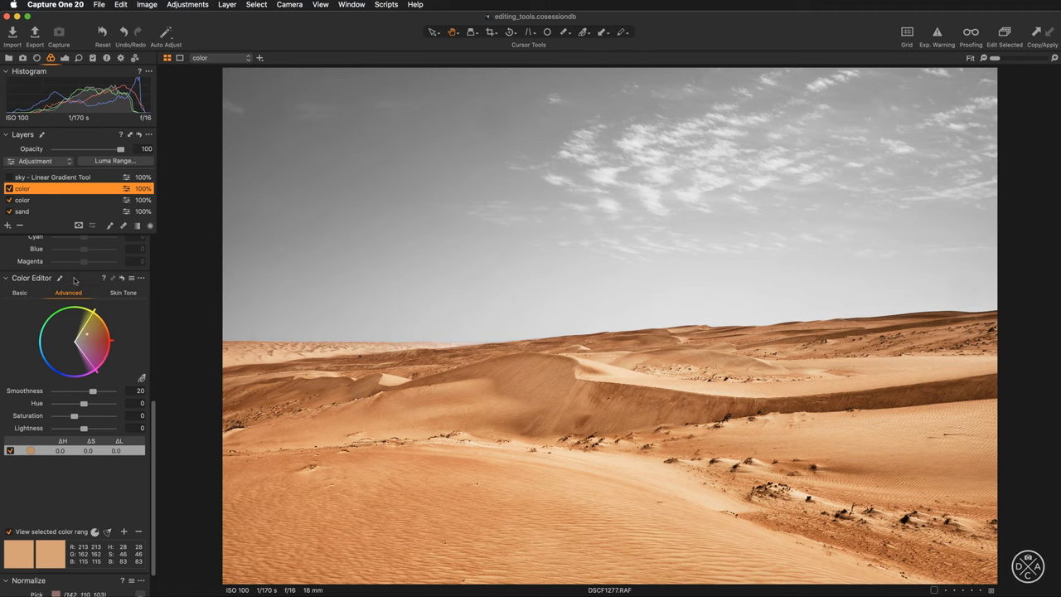
- Create Layer 4 from the sand colour range via Create Masked Layer from Selection
left_click(141, 278)
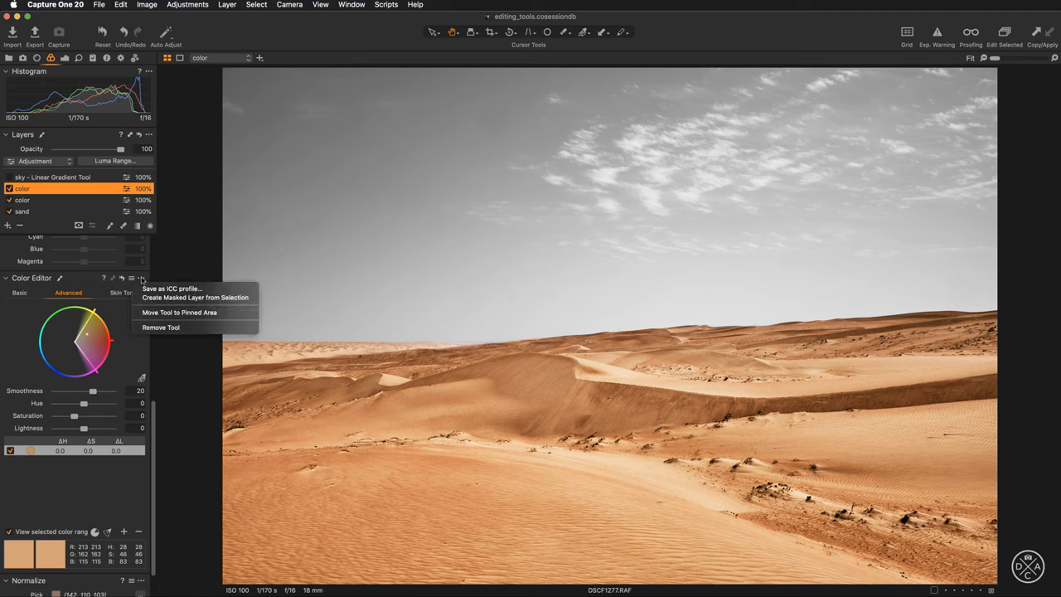
mouse_move(195, 297)
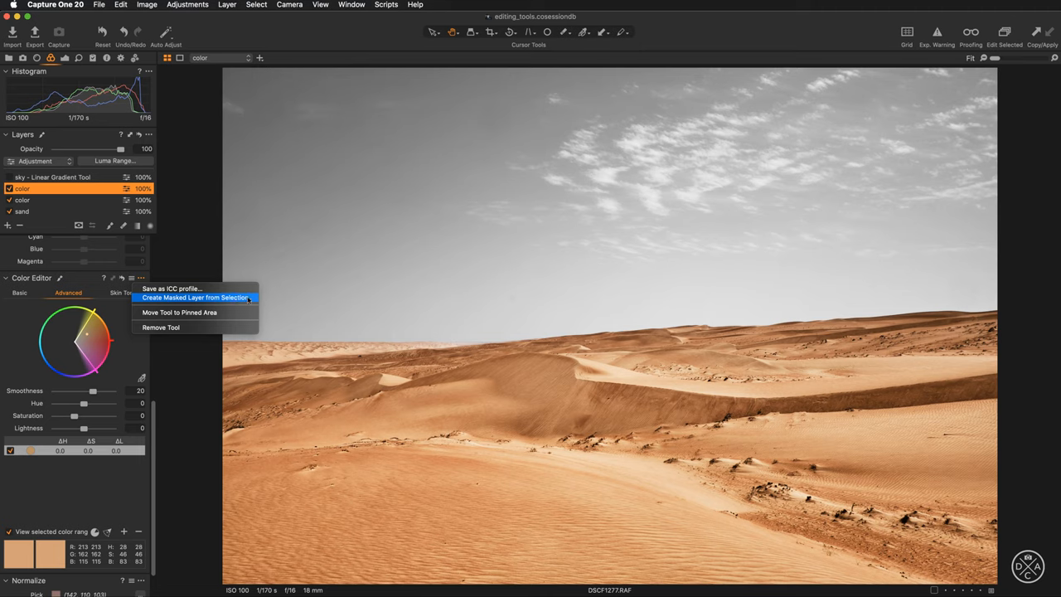
left_click(195, 297)
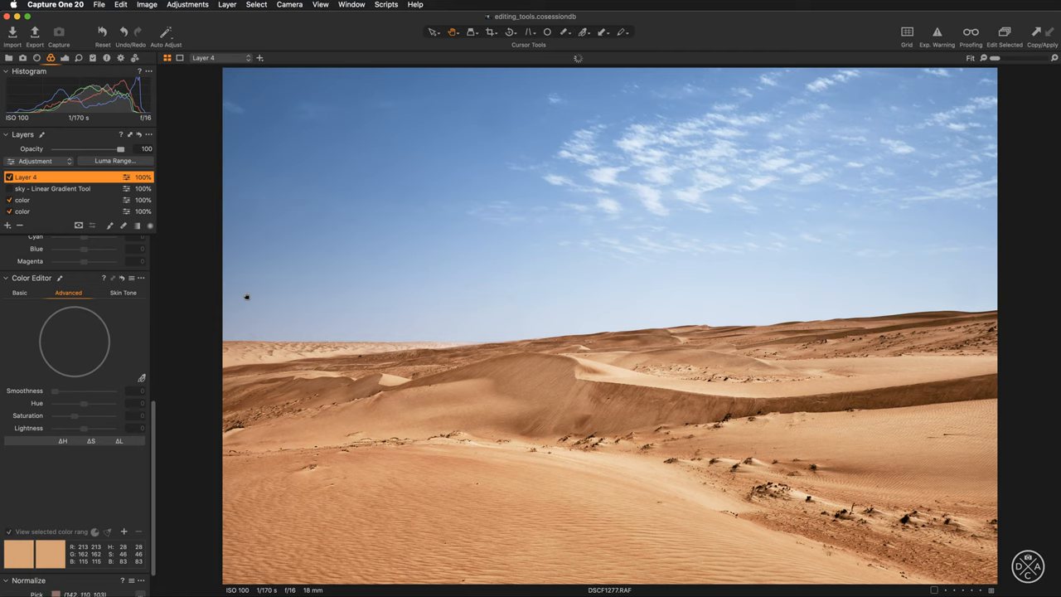
mouse_move(243, 291)
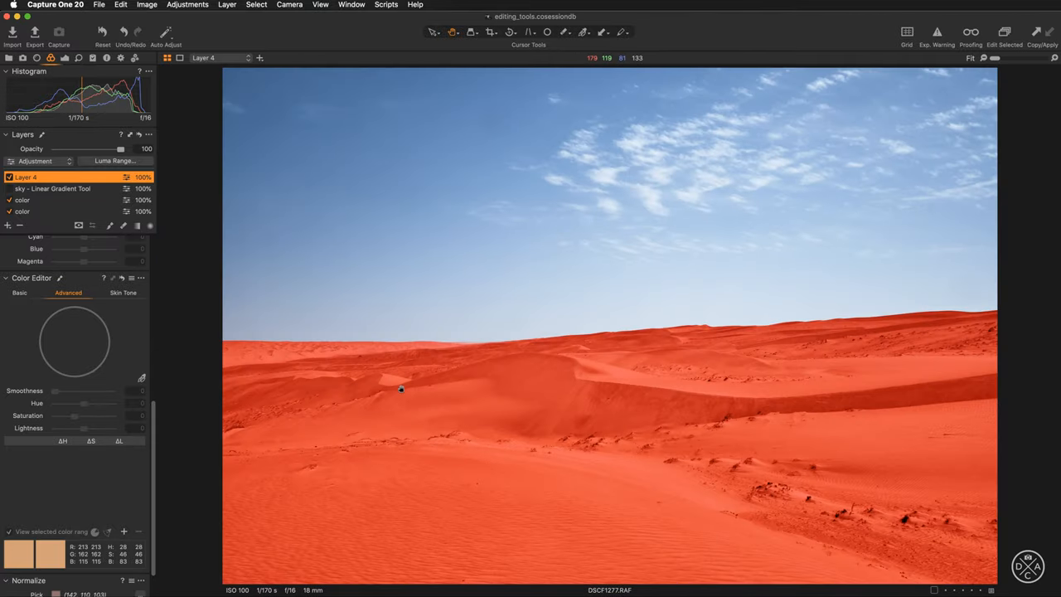
mouse_move(360, 384)
type("sand MASK")
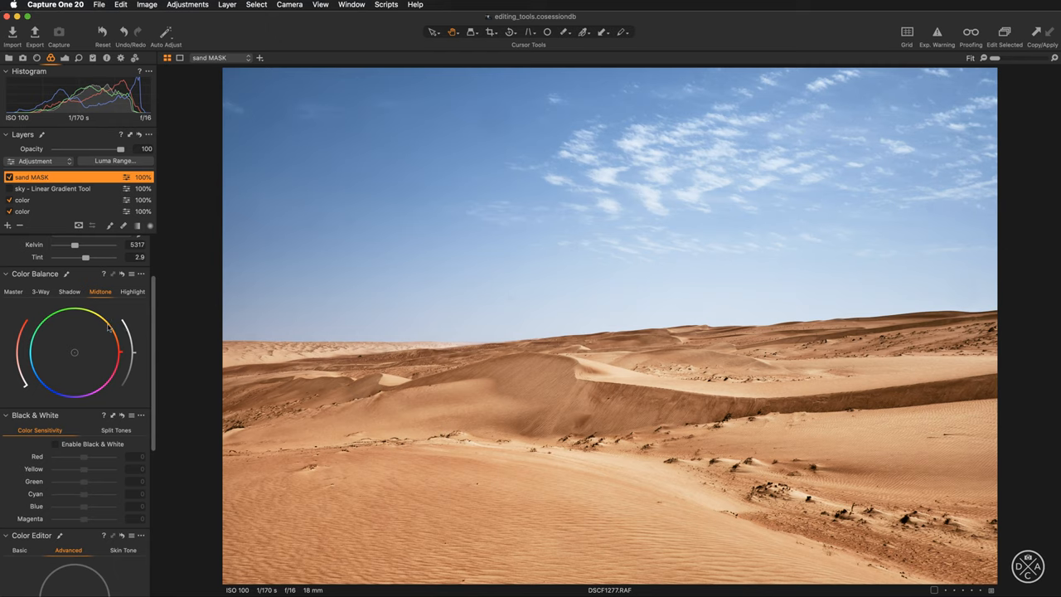
mouse_move(94, 345)
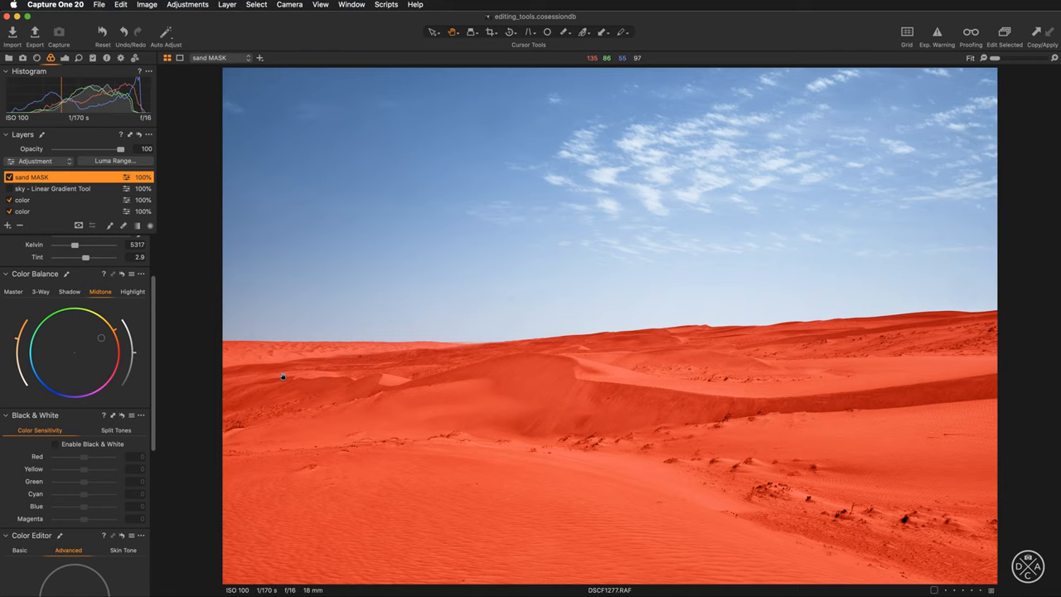
mouse_move(307, 370)
type("SKY")
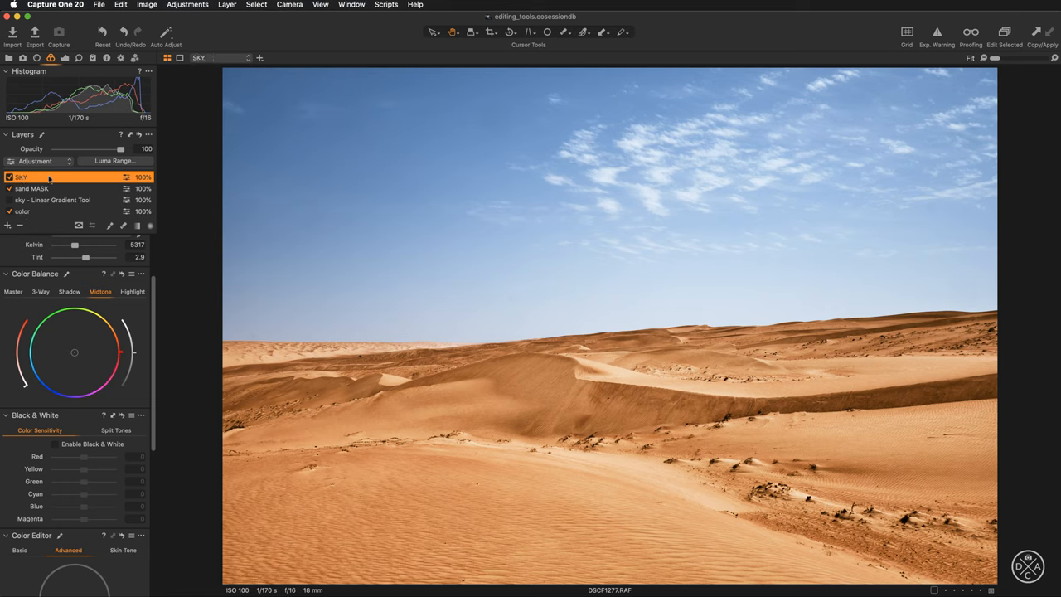
- Copy the sand MASK layer's mask onto the SKY layer and reselect SKY
right_click(21, 176)
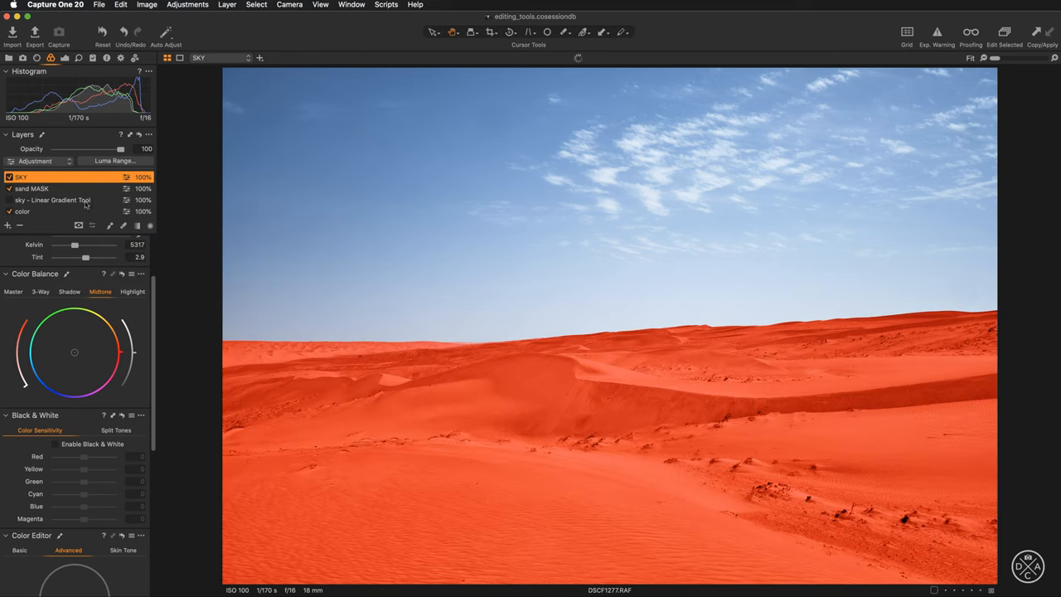
left_click(33, 189)
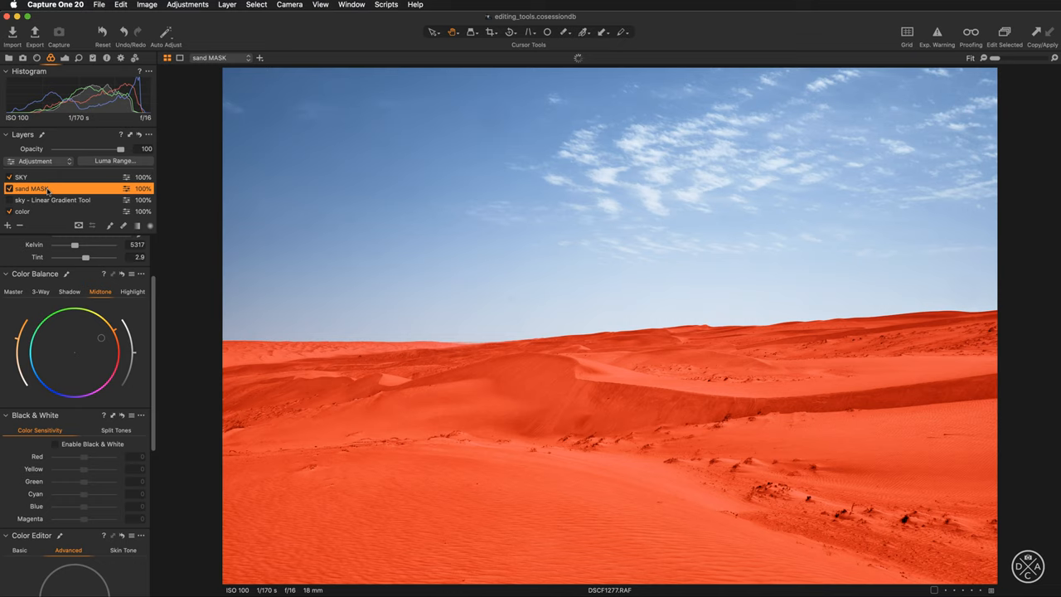
left_click(22, 177)
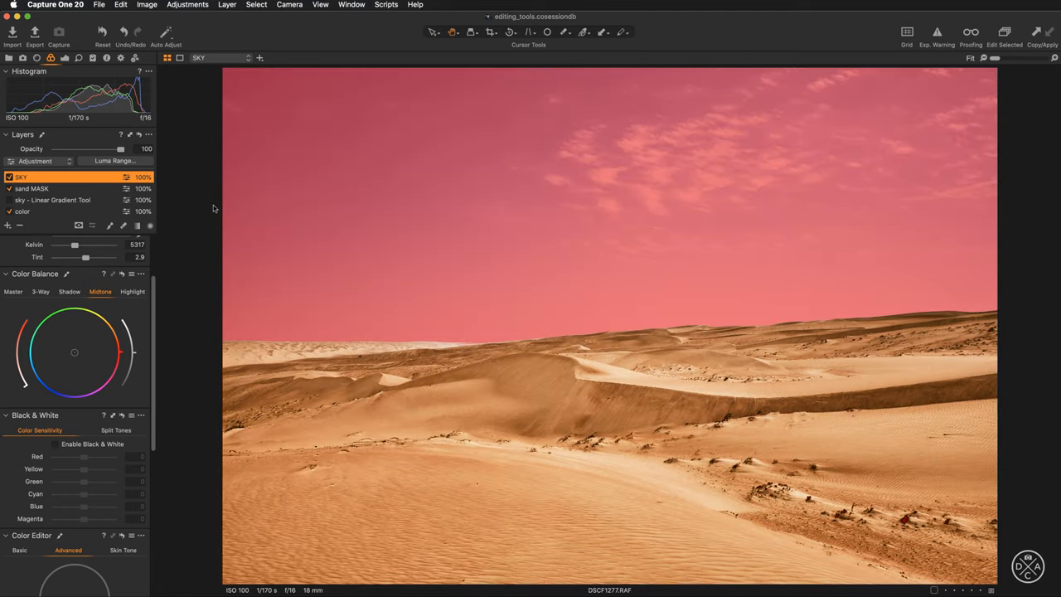
mouse_move(367, 264)
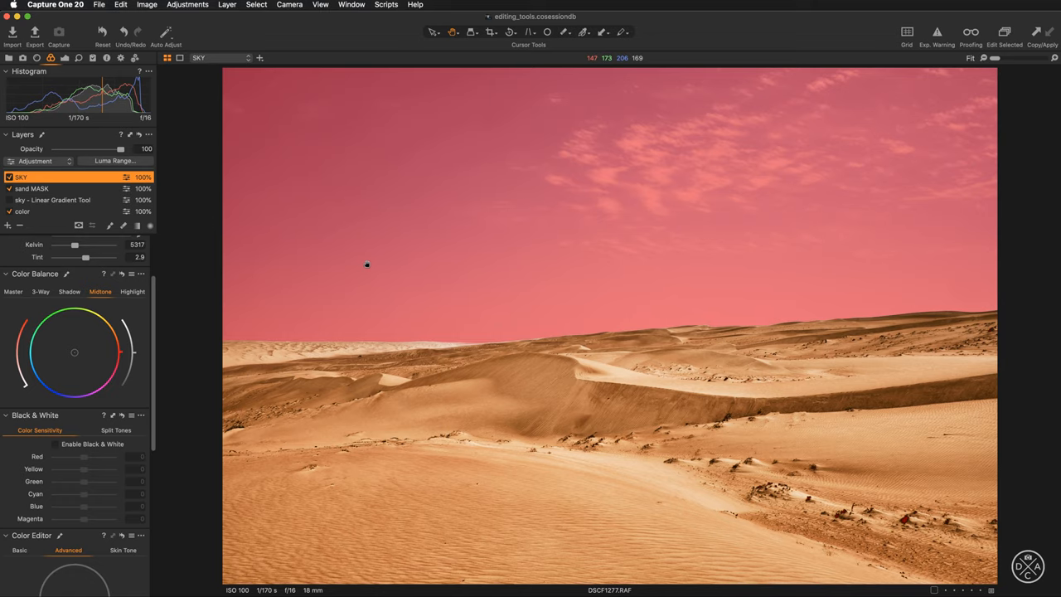
mouse_move(385, 276)
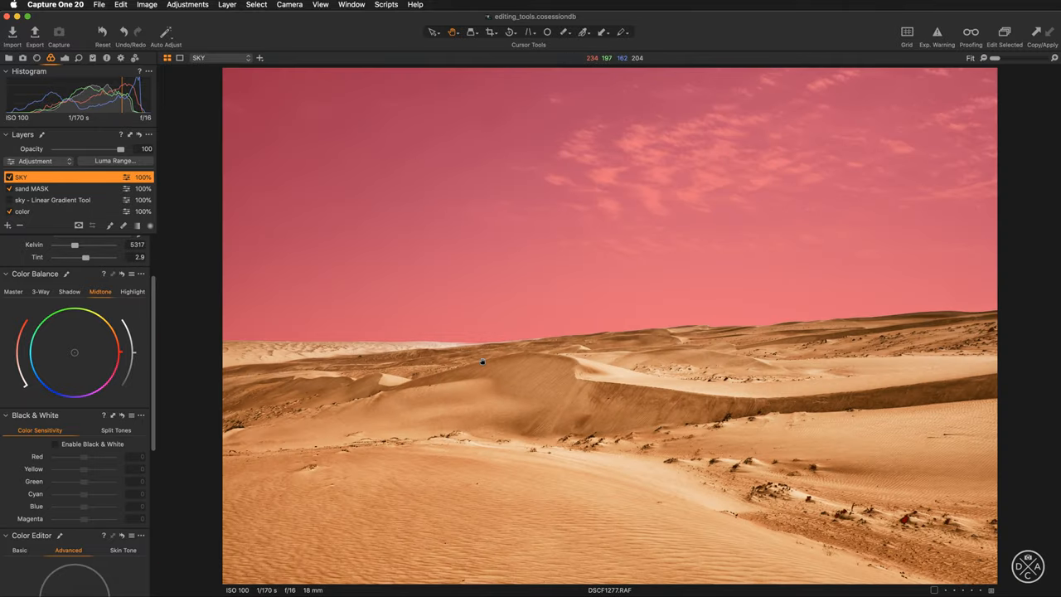
mouse_move(197, 270)
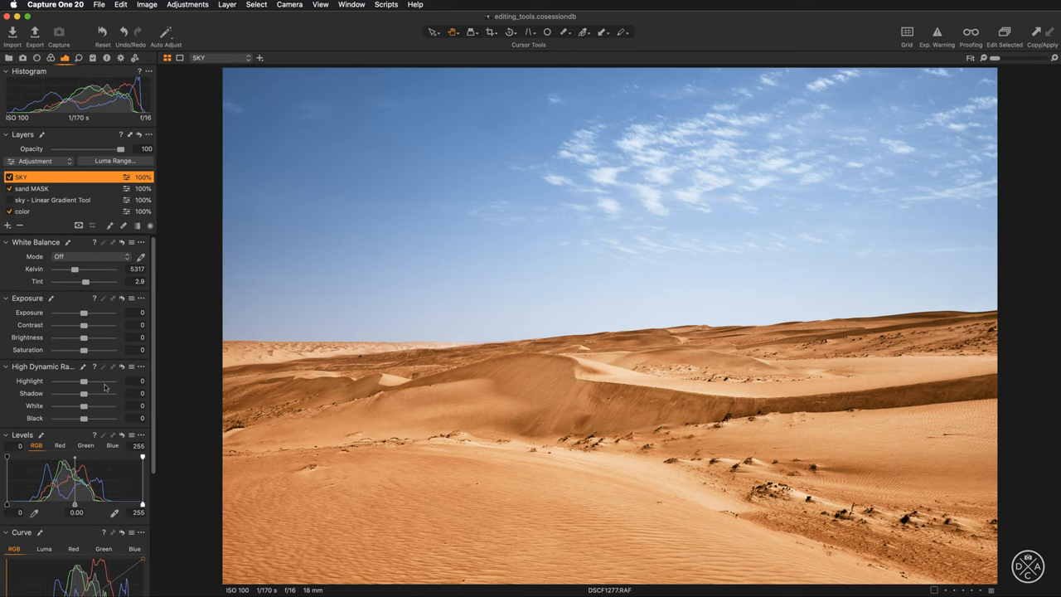
- On SKY, set HDR Highlight -94, White -17, and white balance to about 2342 K
left_click_drag(83, 381, 57, 381)
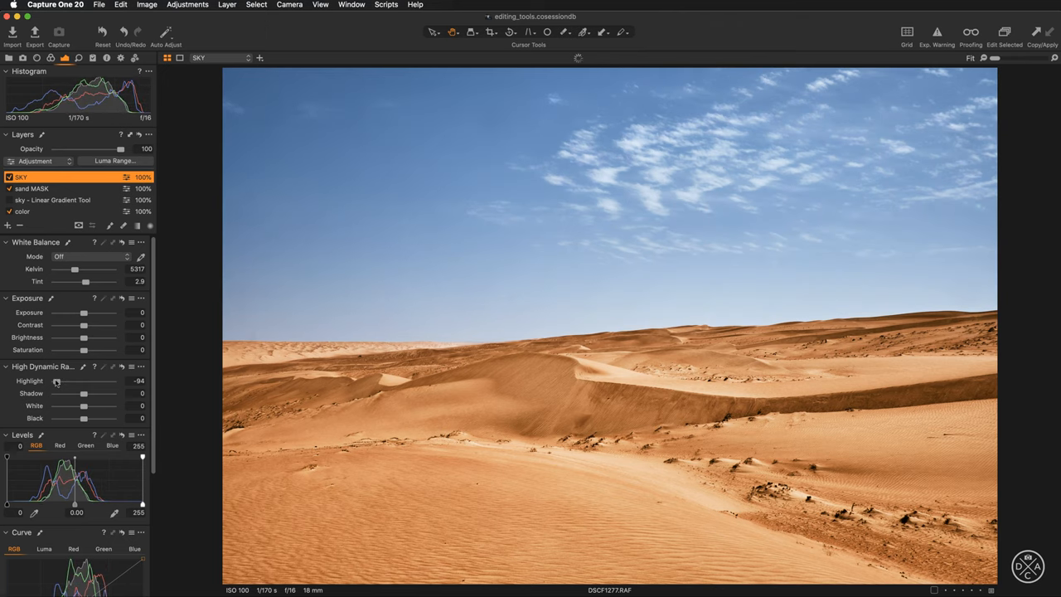
left_click_drag(84, 405, 79, 405)
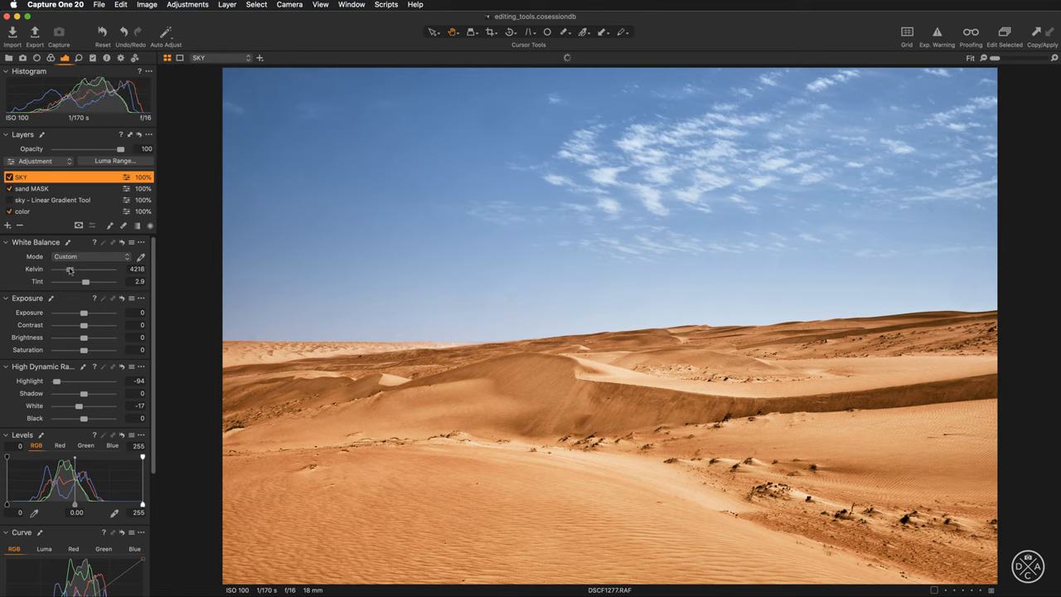
left_click_drag(69, 269, 60, 269)
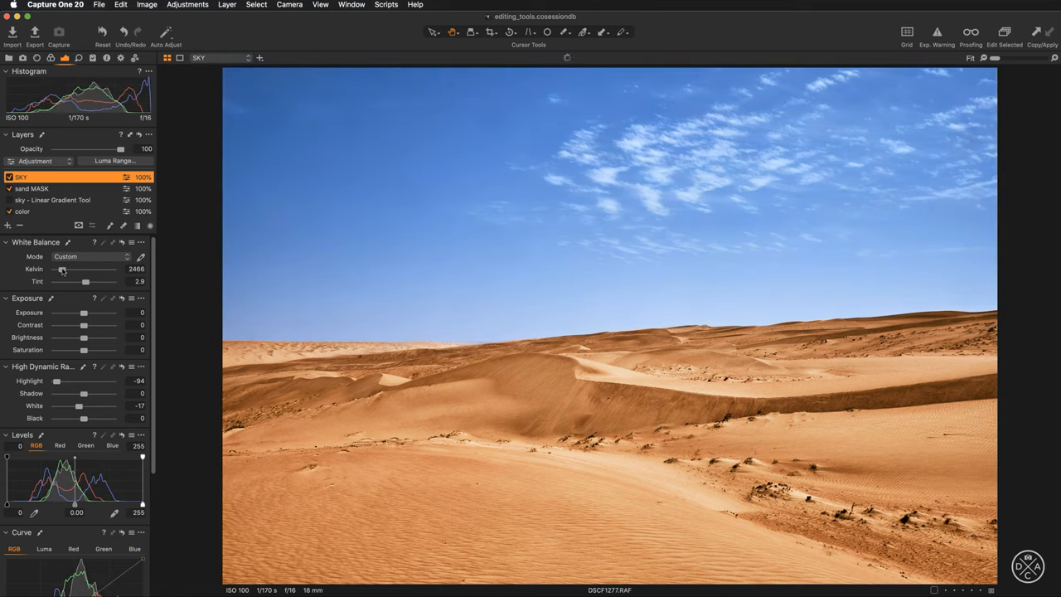
left_click_drag(65, 269, 61, 269)
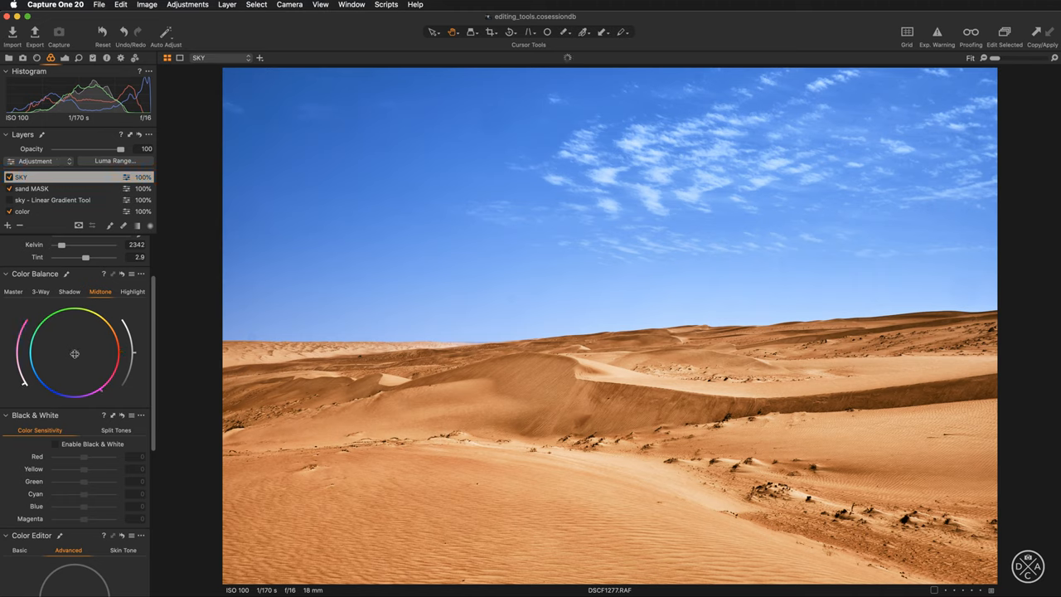
- Shift the SKY layer's midtone Color Balance toward cyan-blue
left_click_drag(74, 354, 46, 356)
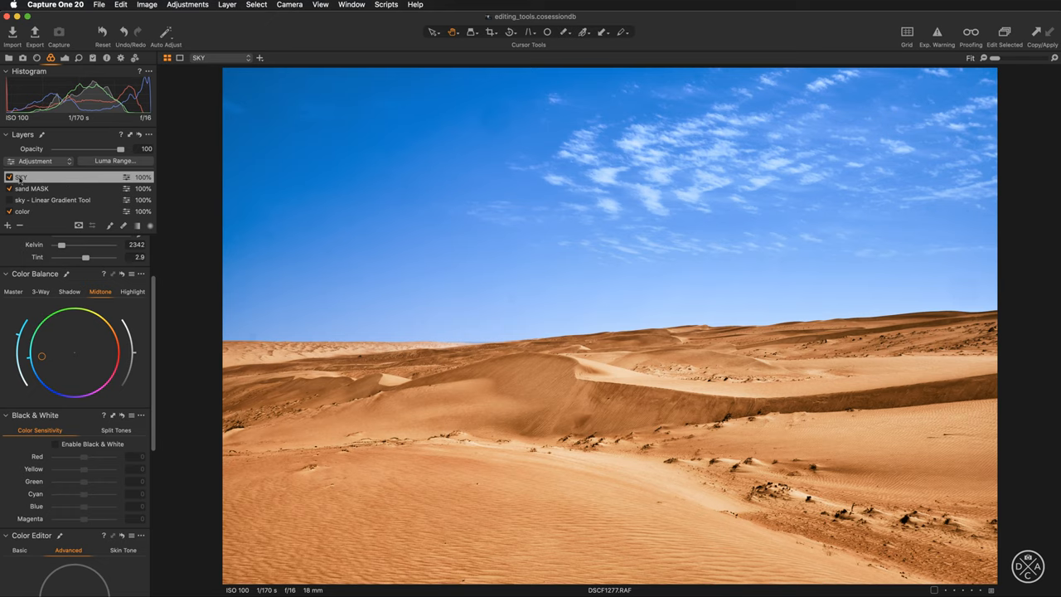
left_click(19, 177)
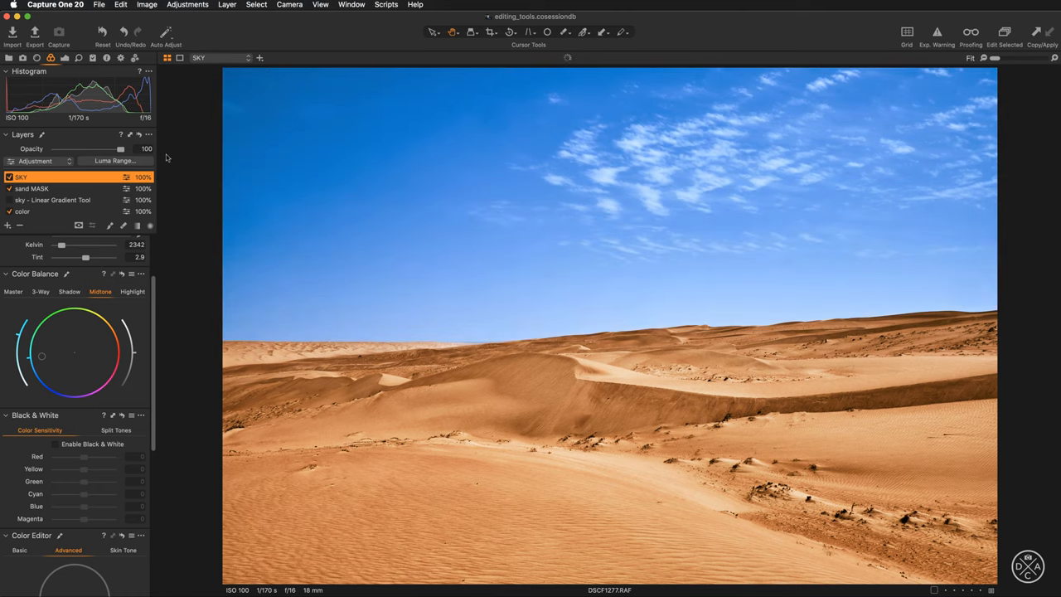
- Bring the SKY layer's opacity down through 71% to 59%
left_click_drag(119, 148, 98, 148)
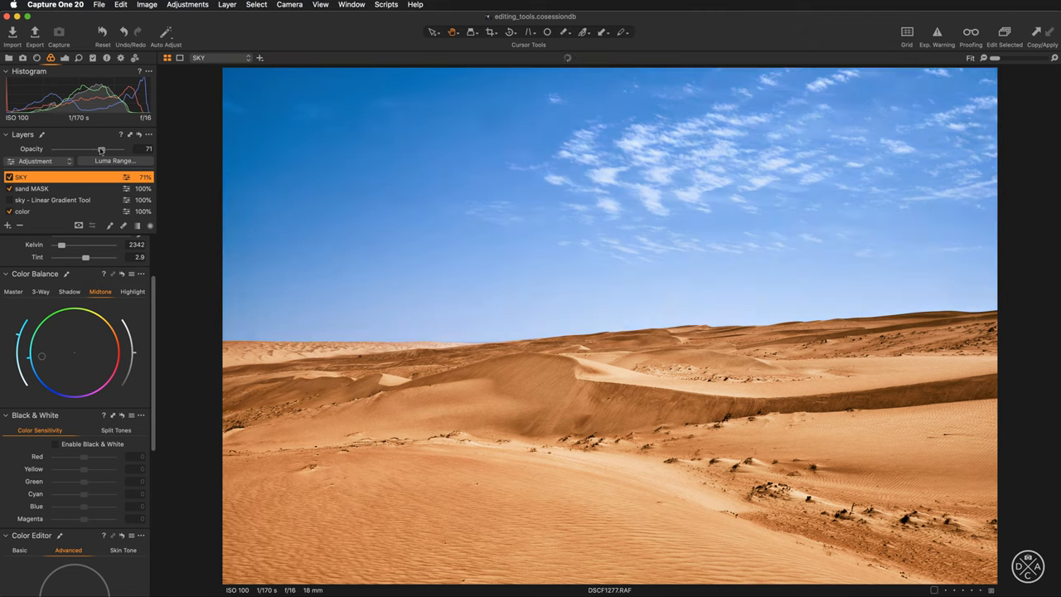
left_click_drag(101, 149, 93, 150)
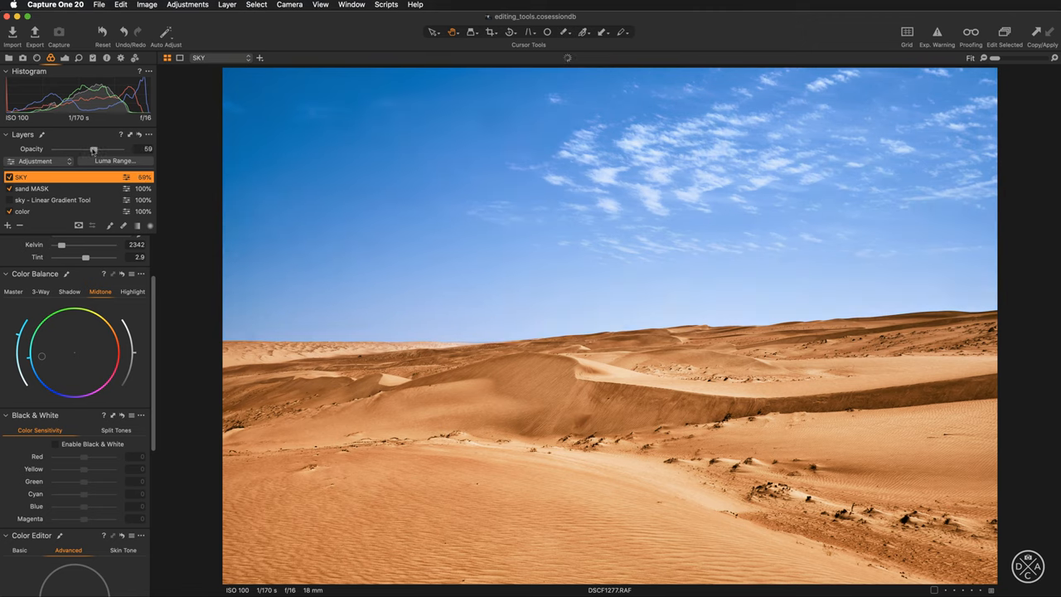